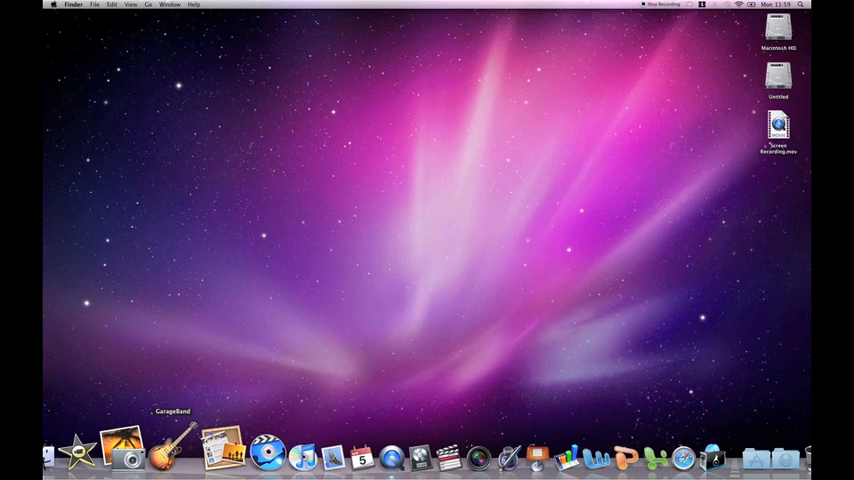
# Launch GarageBand and choose the Piano template for a new project.
pyautogui.click(168, 452)
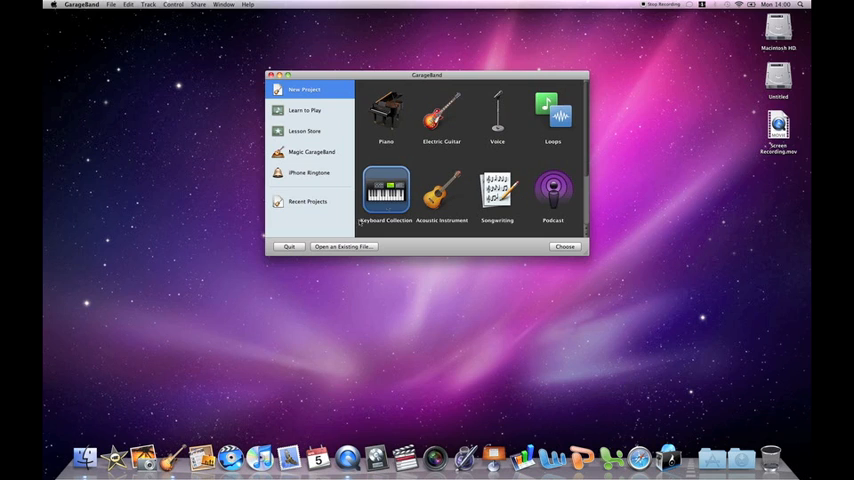
pyautogui.moveTo(428, 170)
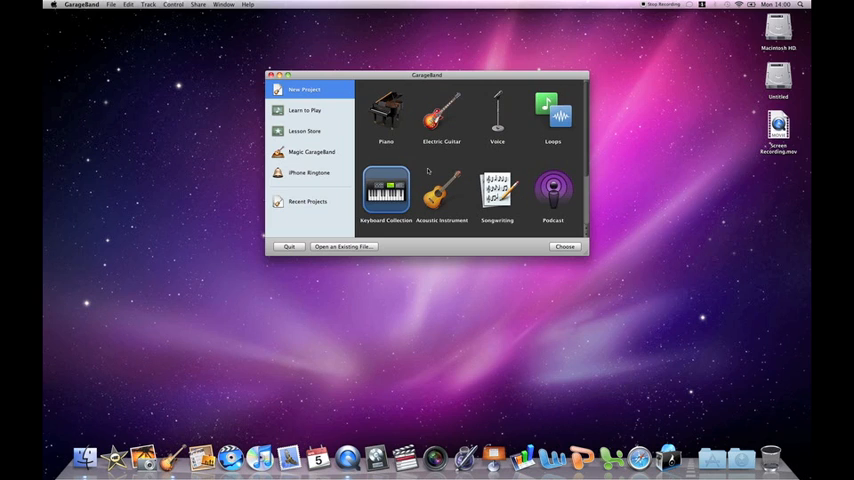
pyautogui.click(386, 110)
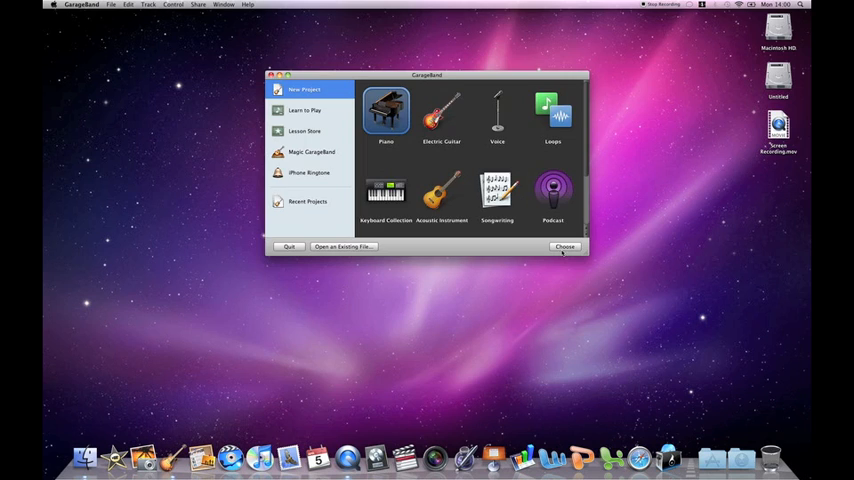
pyautogui.click(564, 246)
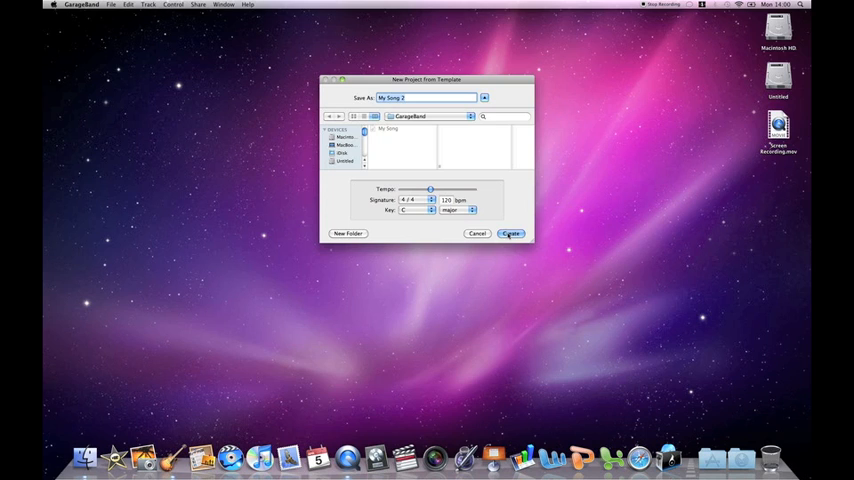
# Create the song and add a Real Instrument track to it.
pyautogui.click(510, 232)
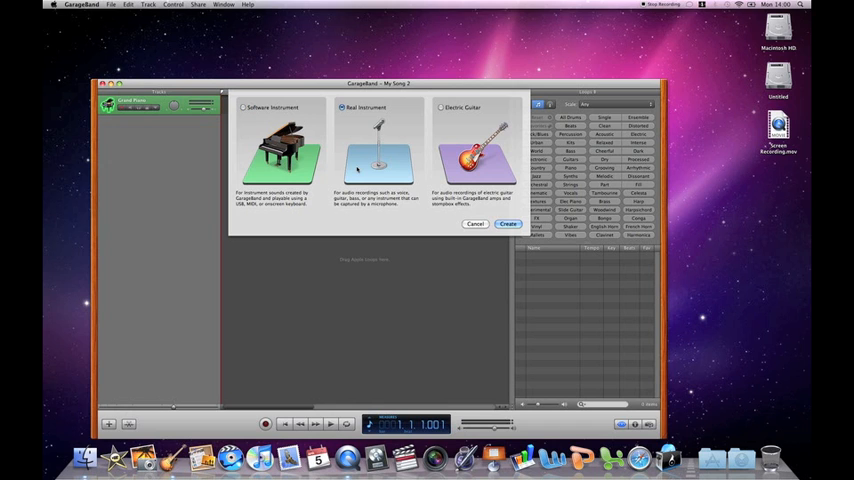
pyautogui.click(508, 224)
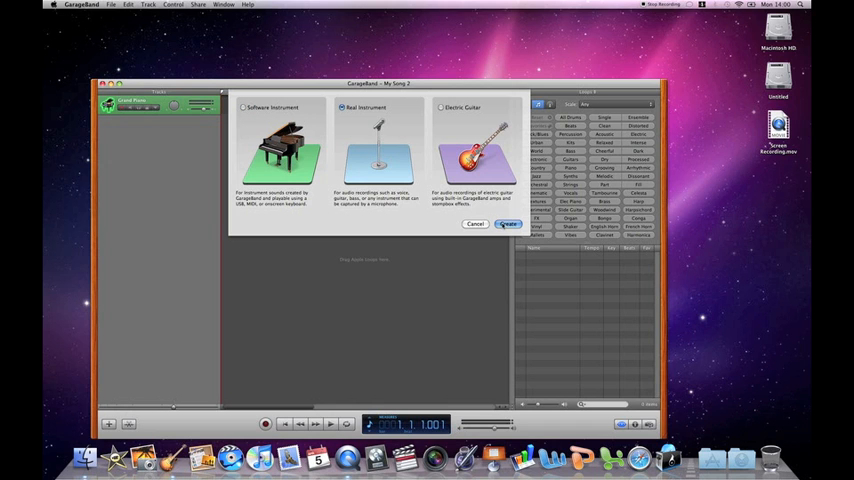
pyautogui.click(508, 224)
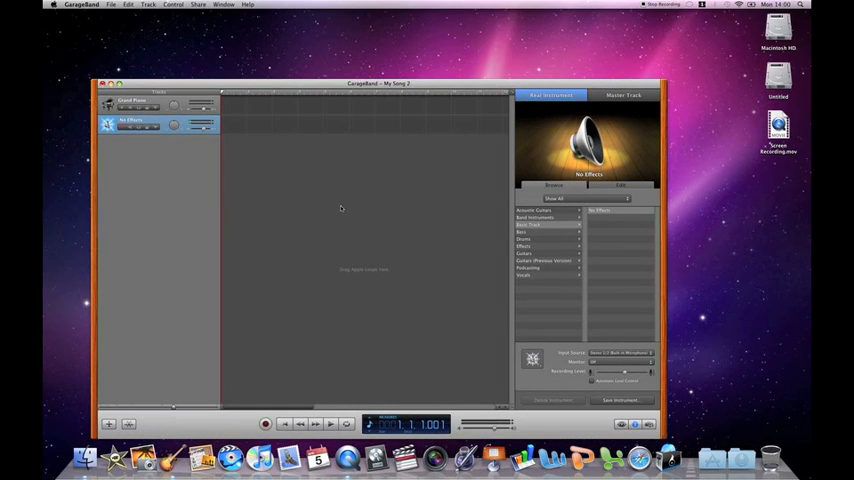
# In Audio/MIDI preferences, set Audio Output to Built-in Output and confirm the driver change.
pyautogui.click(80, 4)
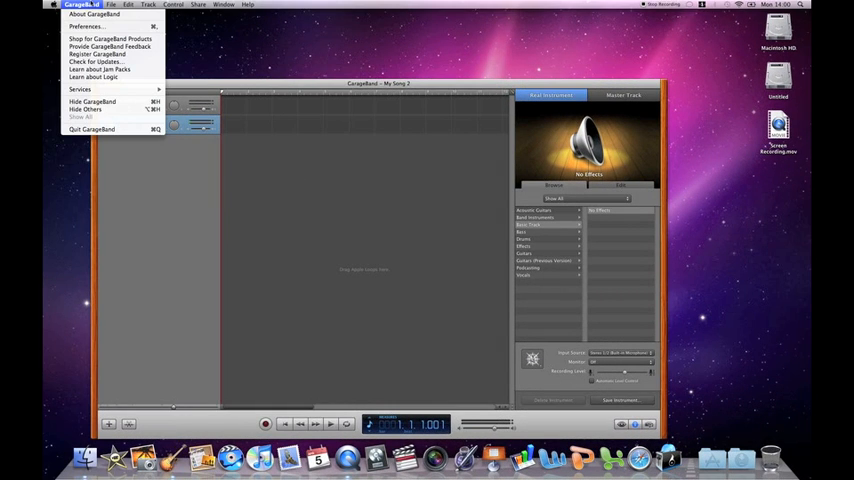
pyautogui.moveTo(84, 26)
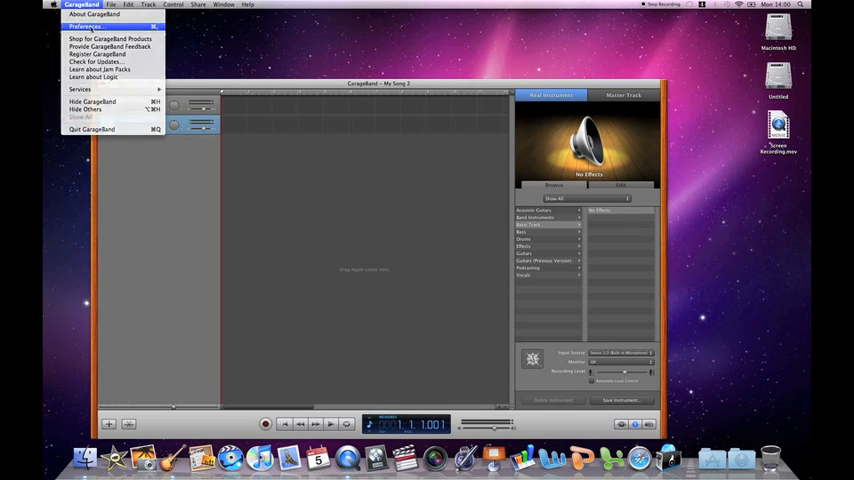
pyautogui.click(84, 26)
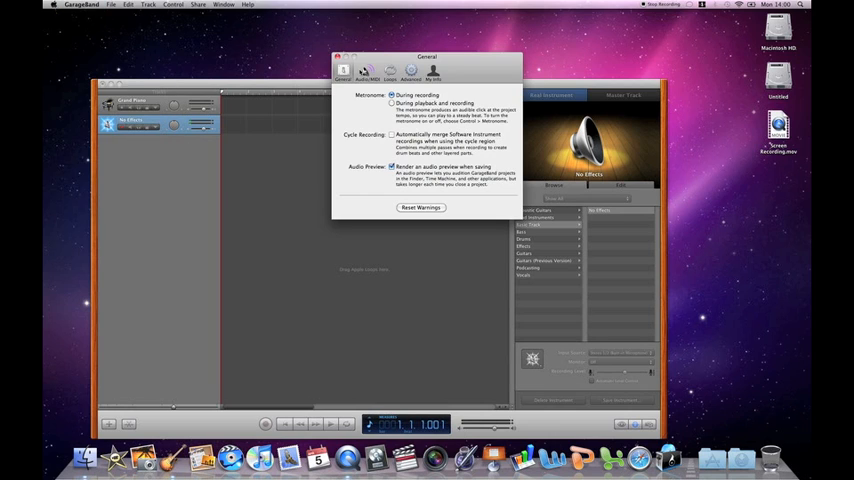
pyautogui.click(370, 70)
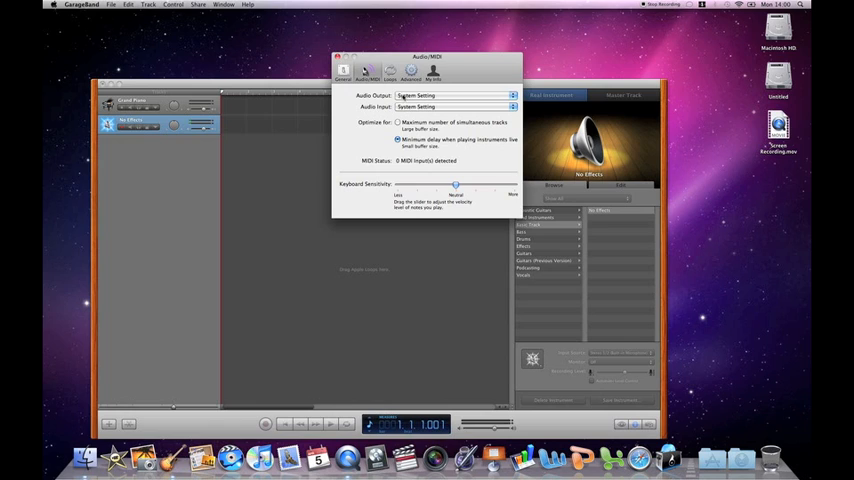
pyautogui.click(456, 96)
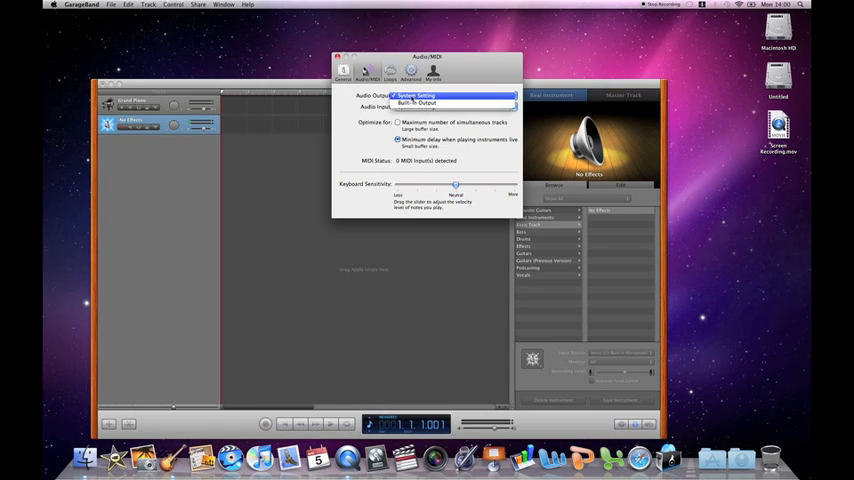
pyautogui.click(420, 104)
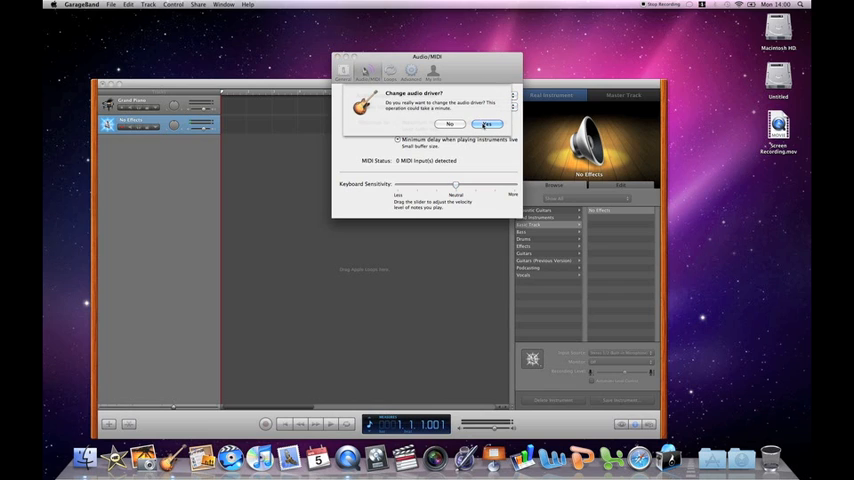
pyautogui.click(486, 124)
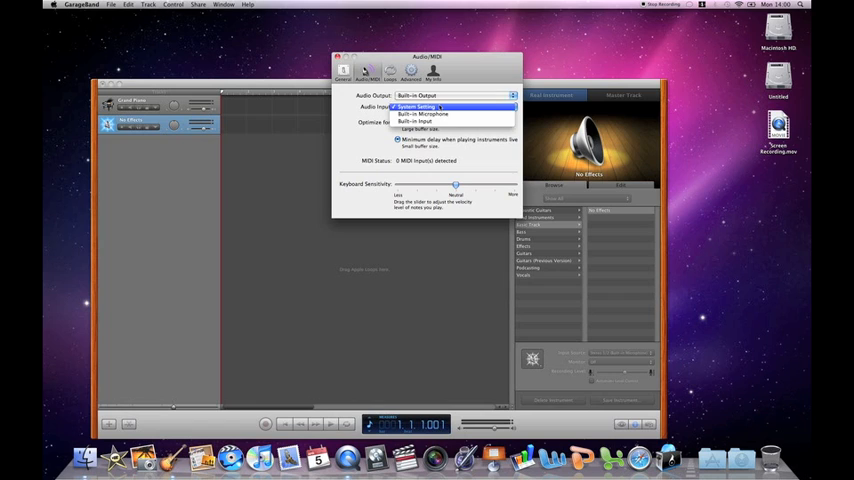
# Set Audio Input to Built-in Input, confirm the driver change and close preferences.
pyautogui.click(420, 112)
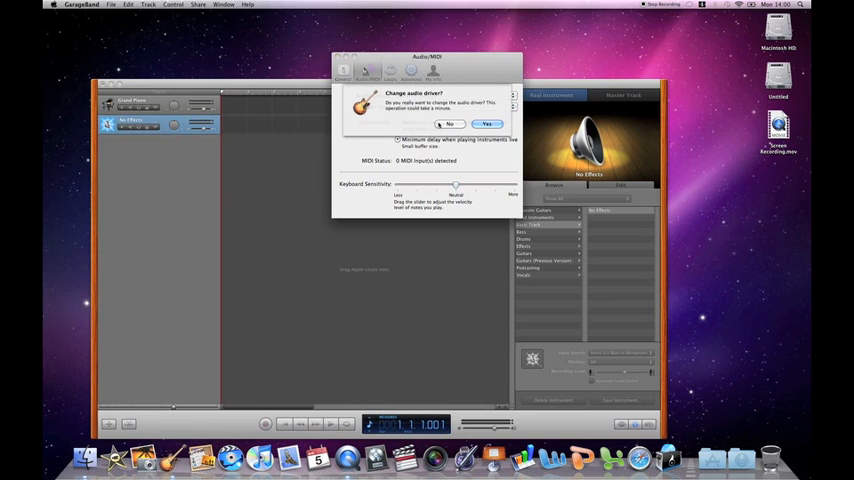
pyautogui.click(488, 124)
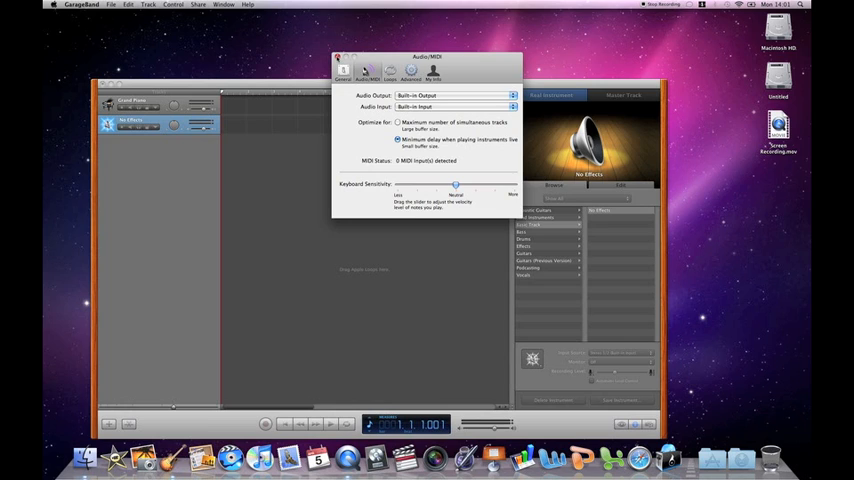
pyautogui.click(338, 58)
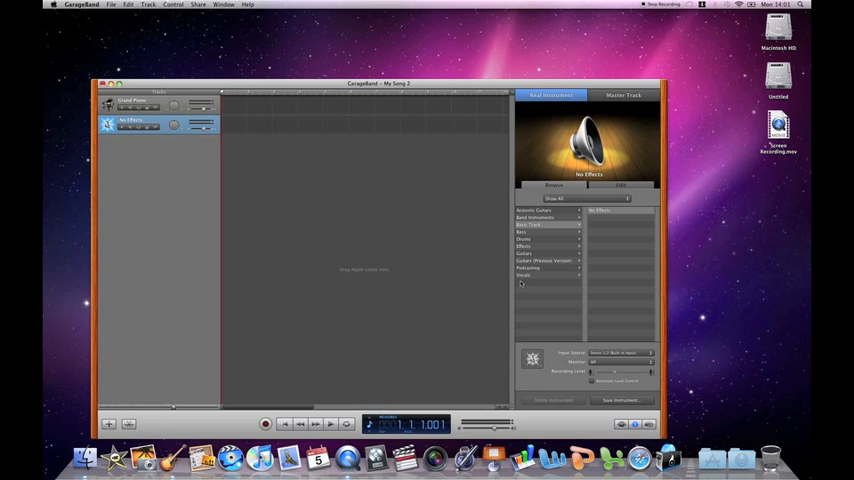
pyautogui.moveTo(608, 348)
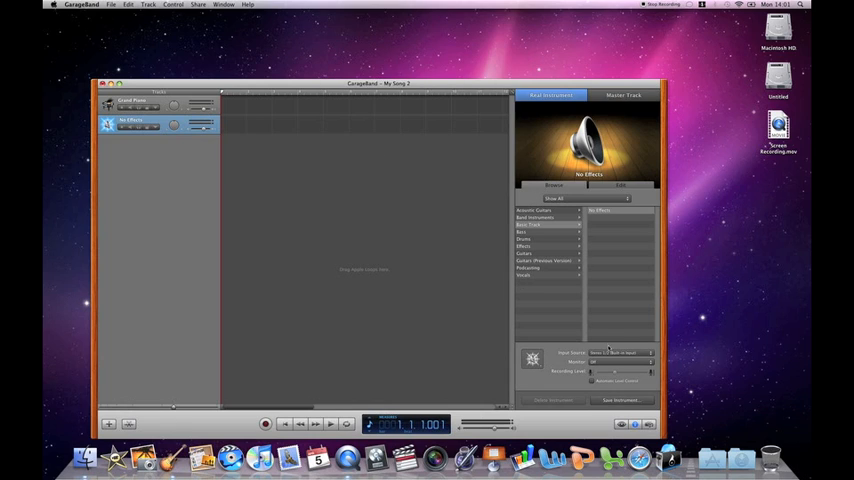
# Set the Real Instrument track's Input Source to Built-in Input.
pyautogui.click(620, 352)
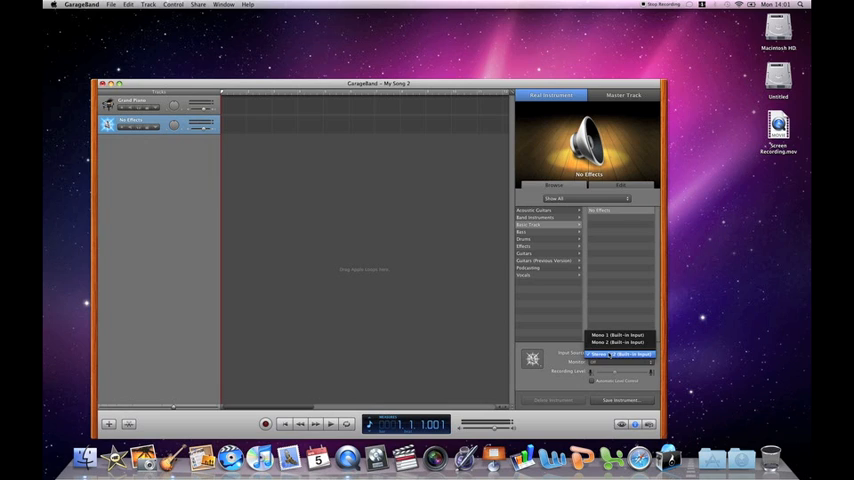
pyautogui.click(618, 354)
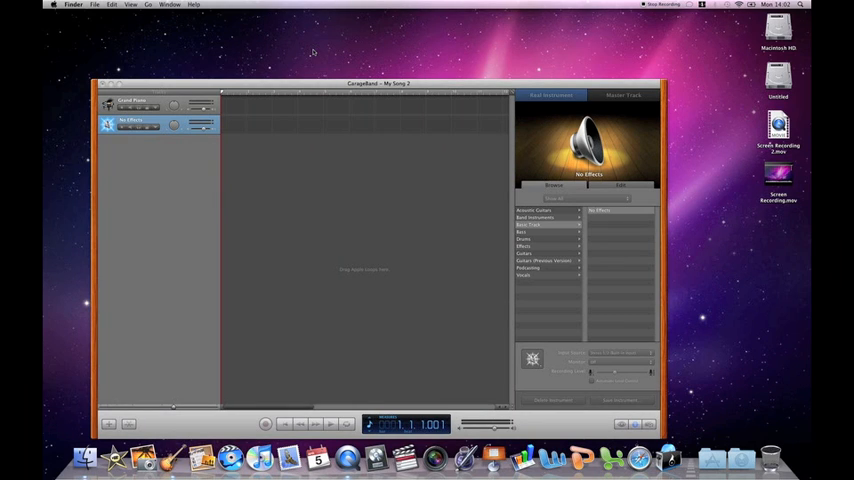
pyautogui.moveTo(80, 252)
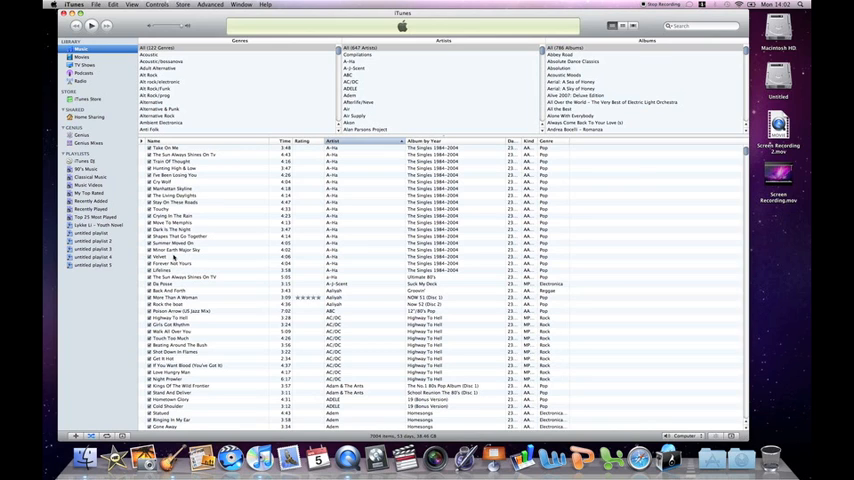
# Browse the iTunes library and pick a song to play into the input.
pyautogui.scroll(-3)
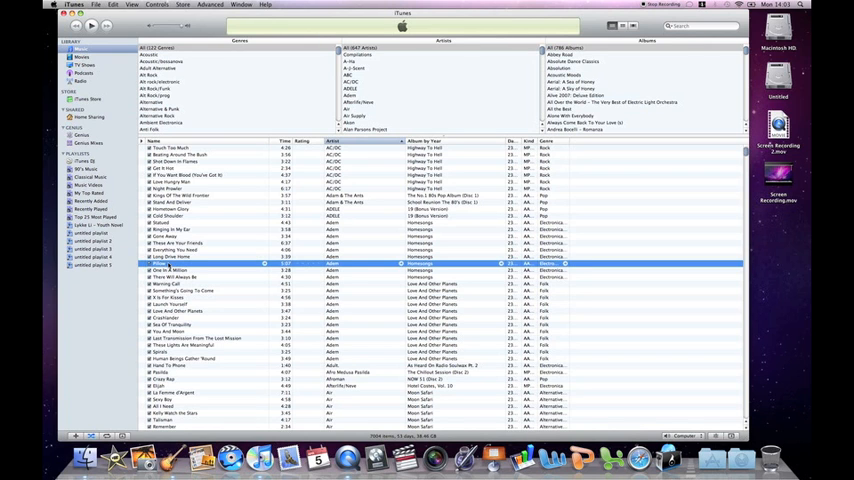
pyautogui.click(92, 24)
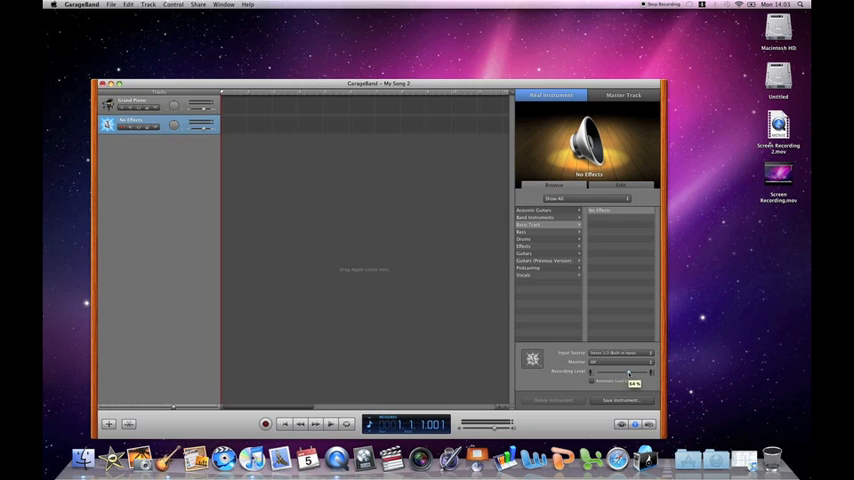
# Raise the track's Recording Level slider slightly.
pyautogui.moveTo(628, 372); pyautogui.dragTo(650, 372)
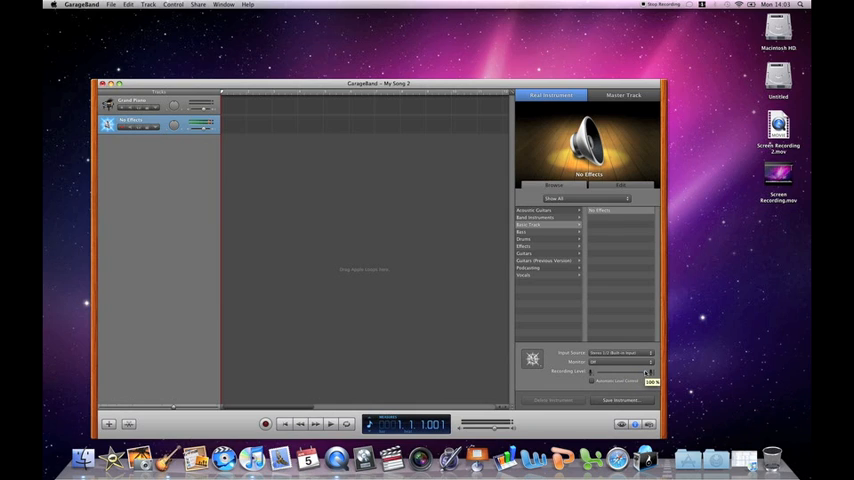